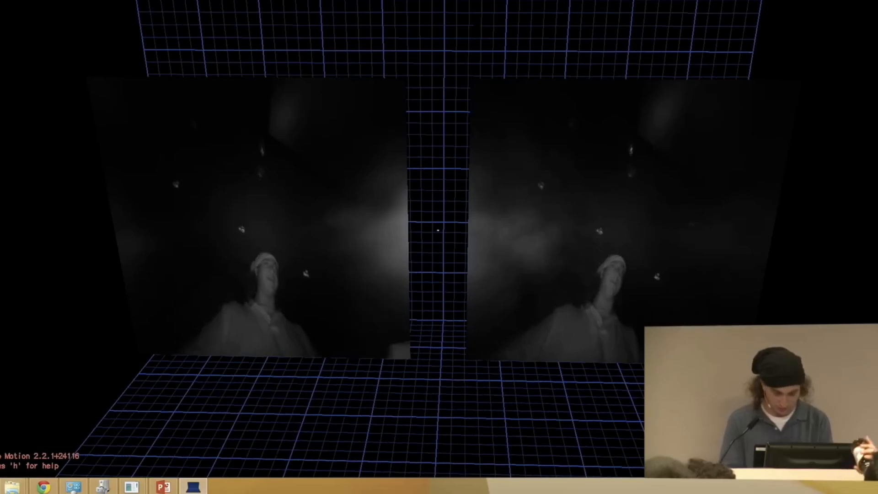
Switch VR Intro from the stereo Rift view to a single undistorted passthrough view
{"action": "key", "text": "F1"}
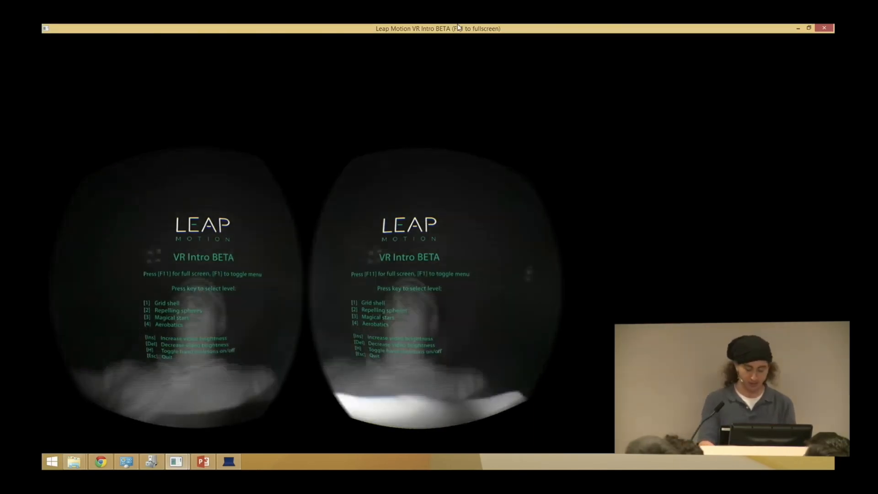
{"action": "key", "text": "f11"}
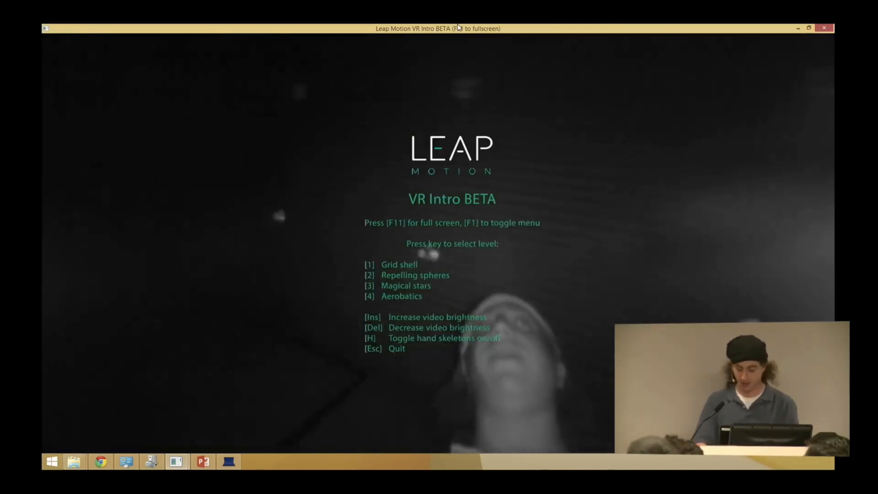